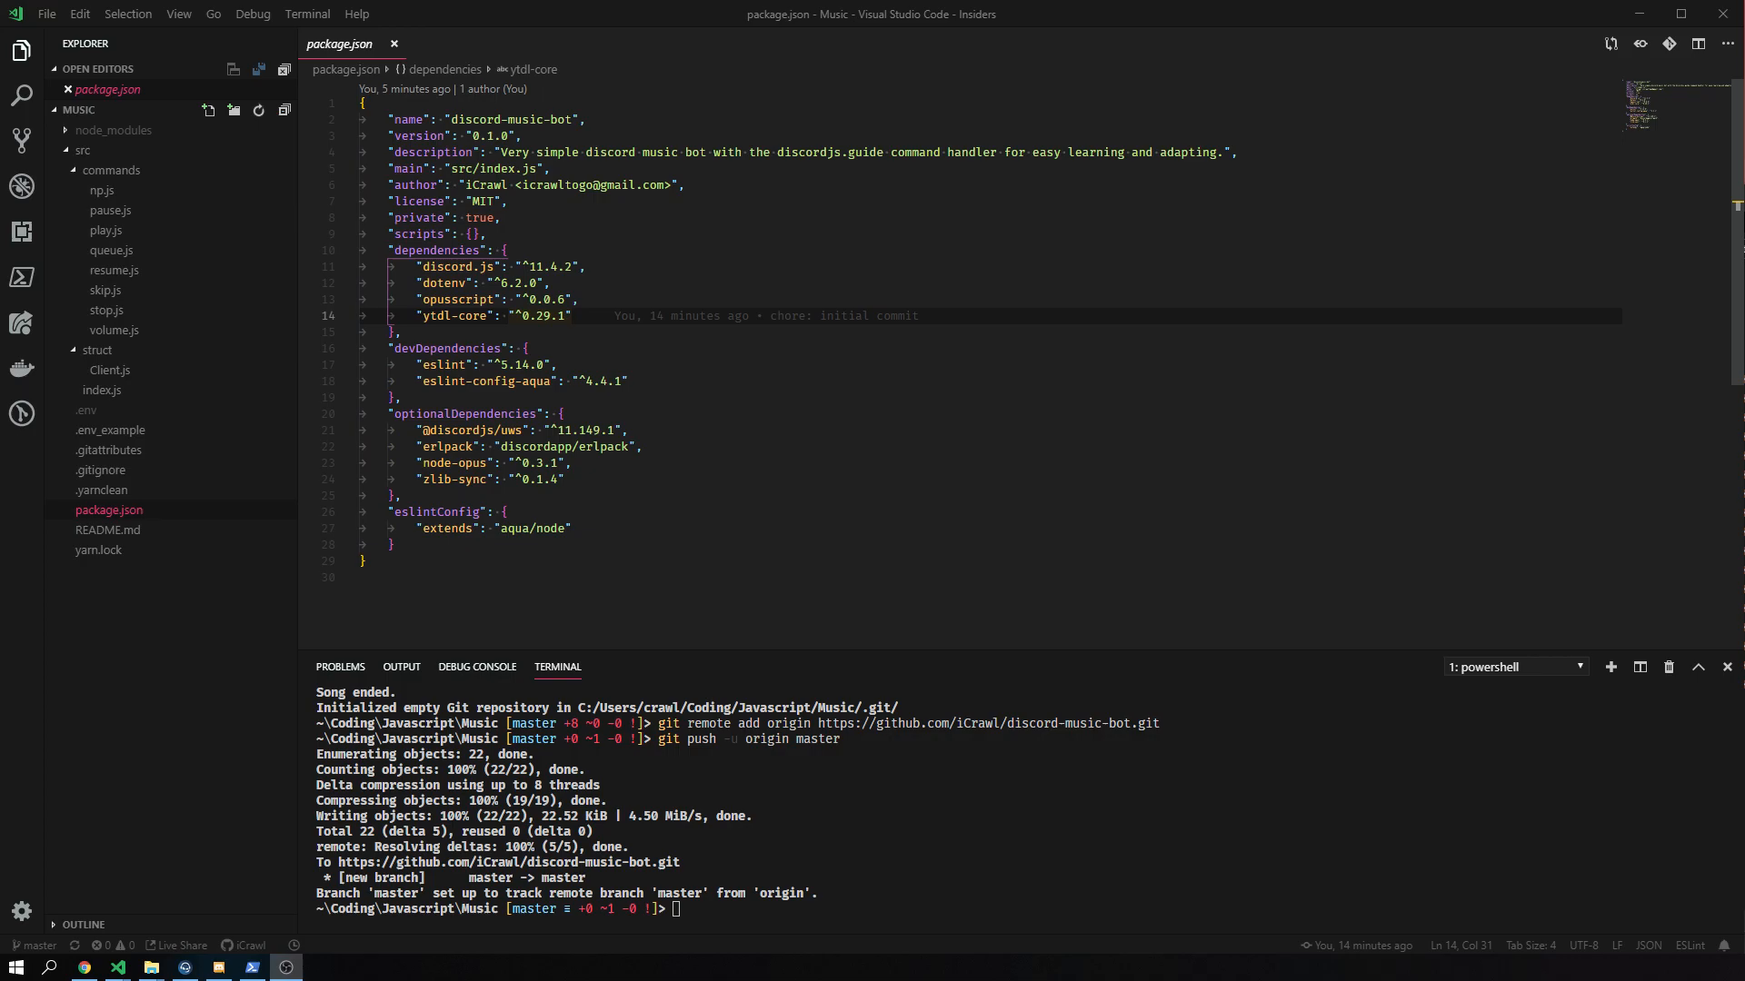
mouse_move(456, 300)
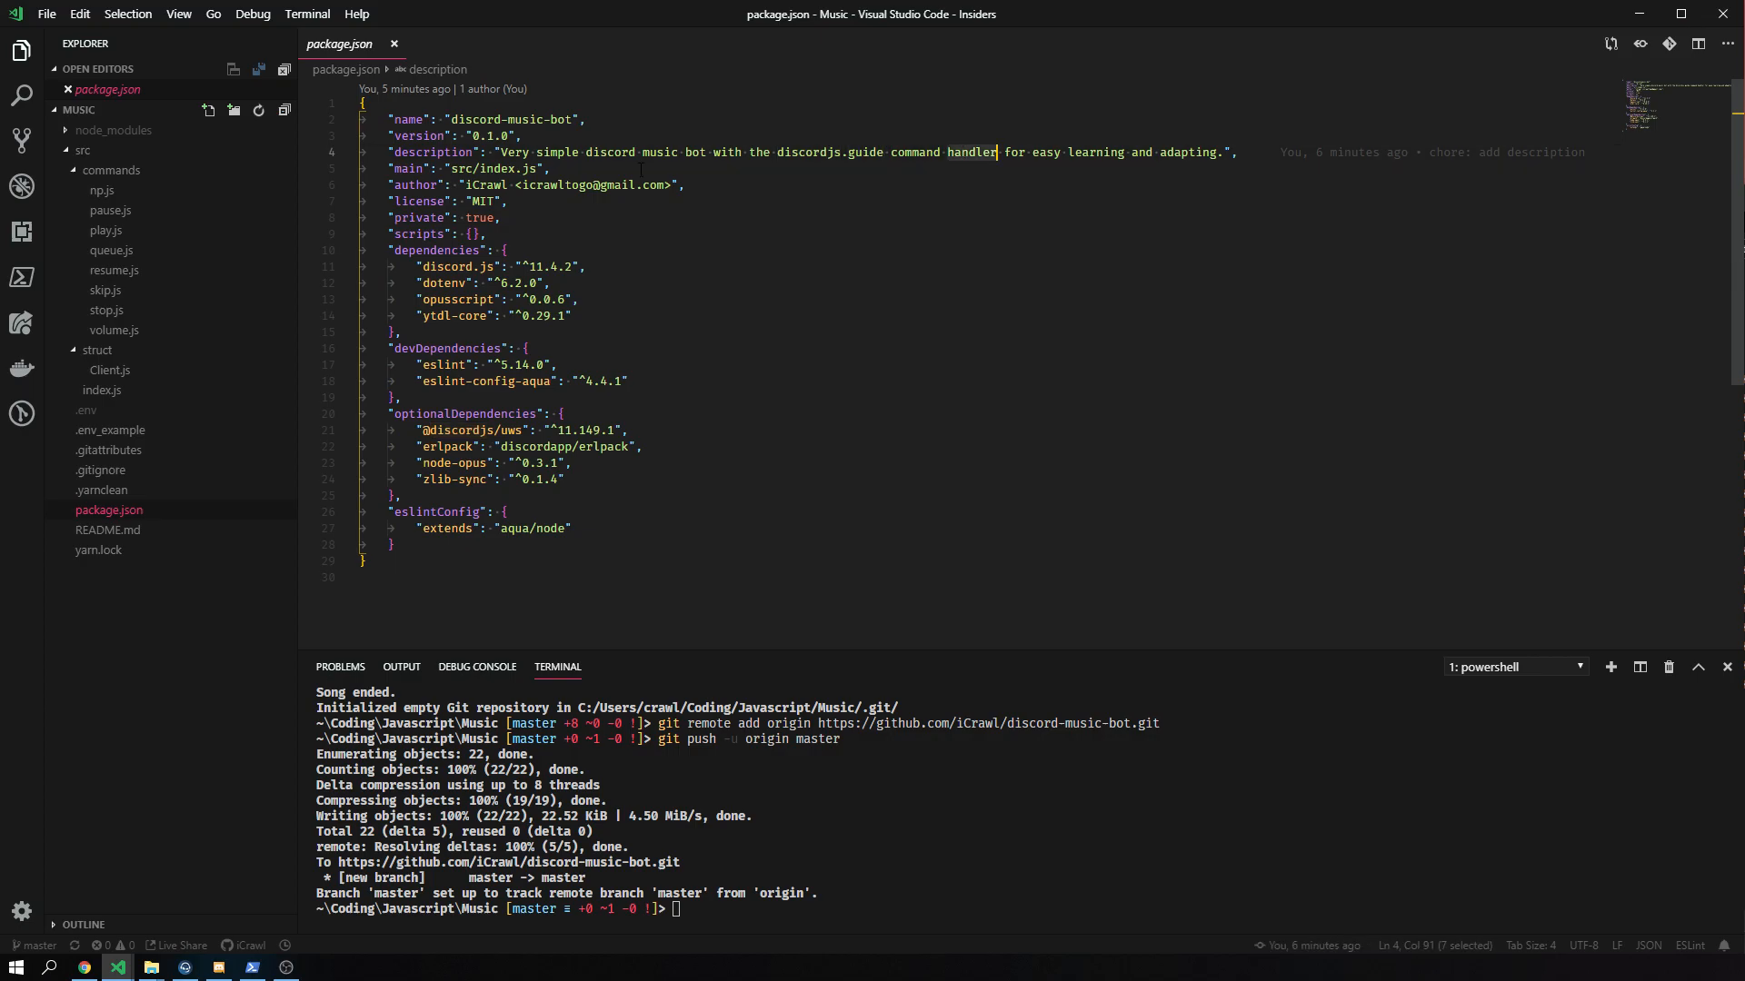
Step: View struct/Client.js in the Explorer, then switch to commands/resume.js
click(109, 371)
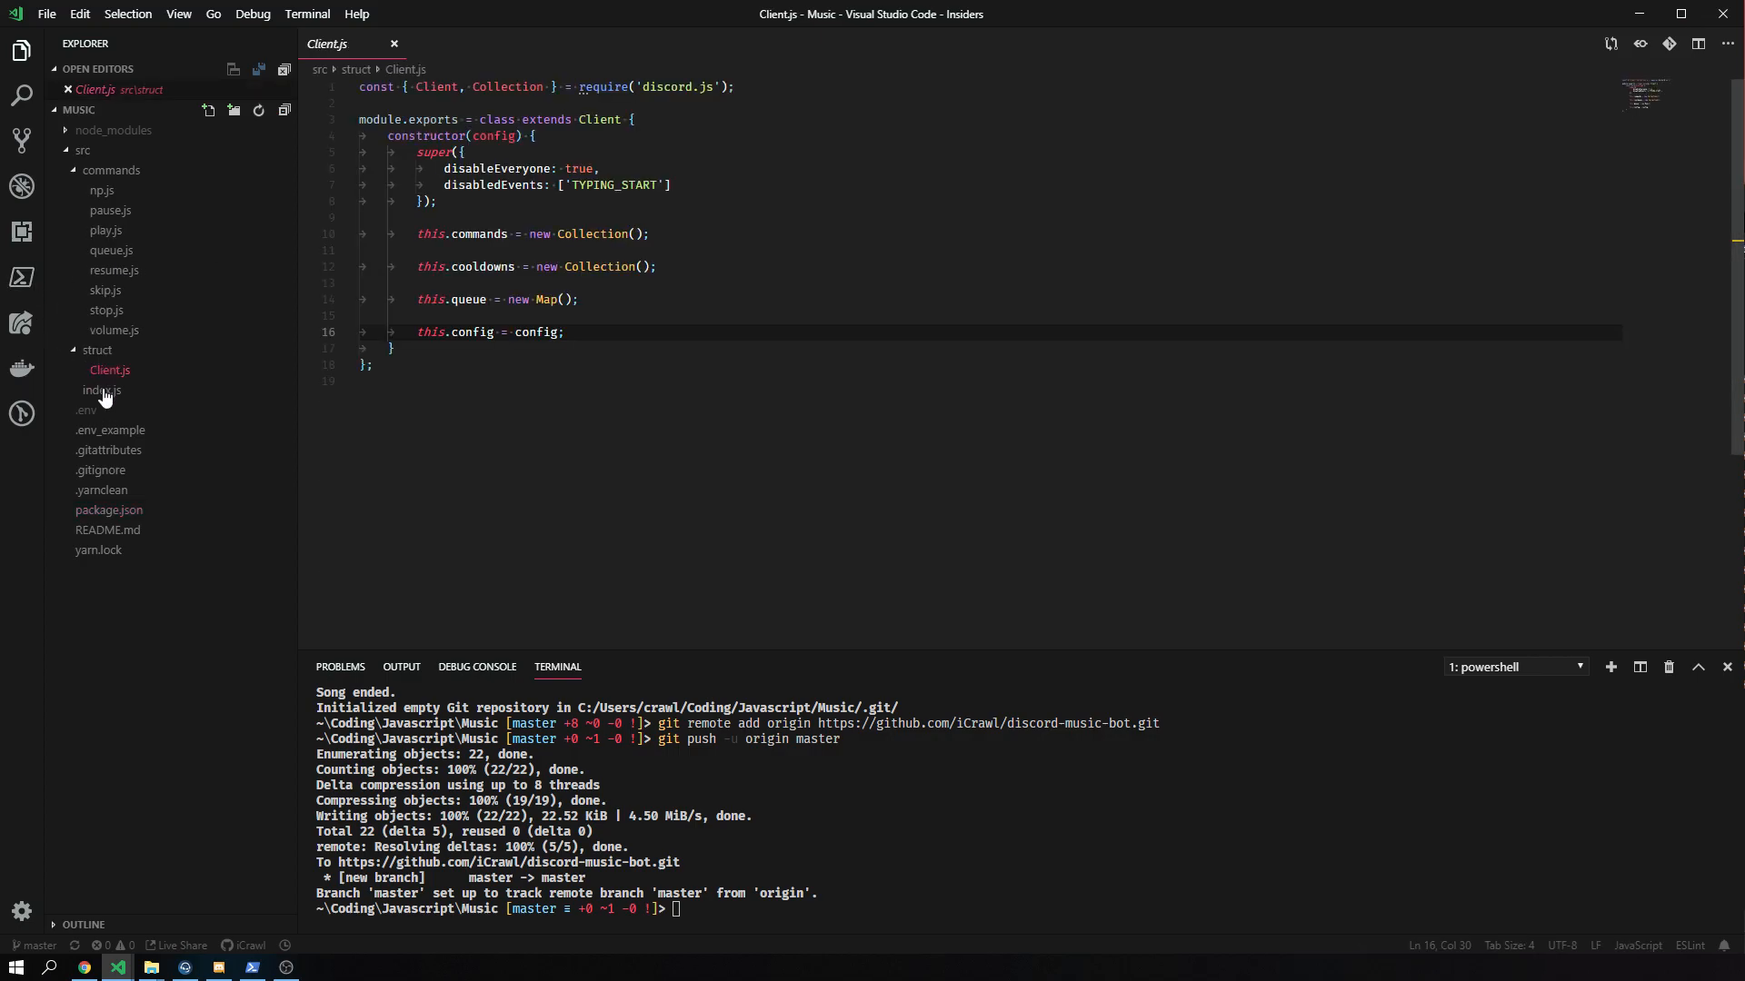
click(102, 390)
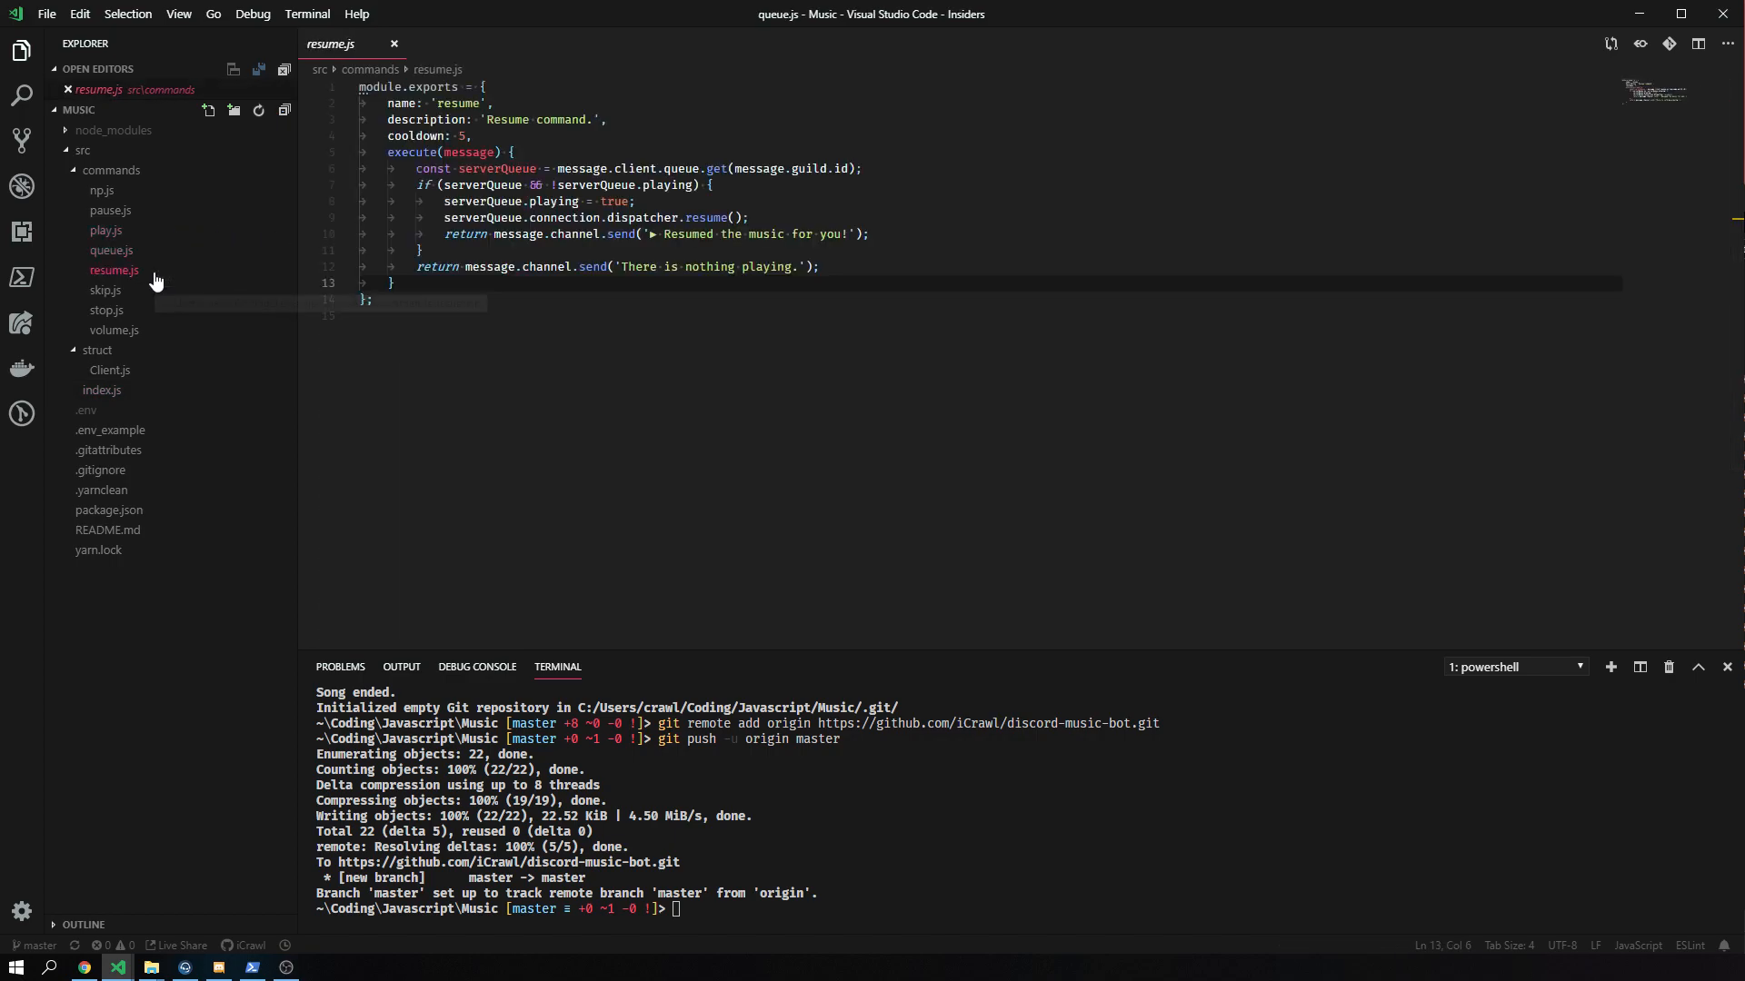
click(108, 309)
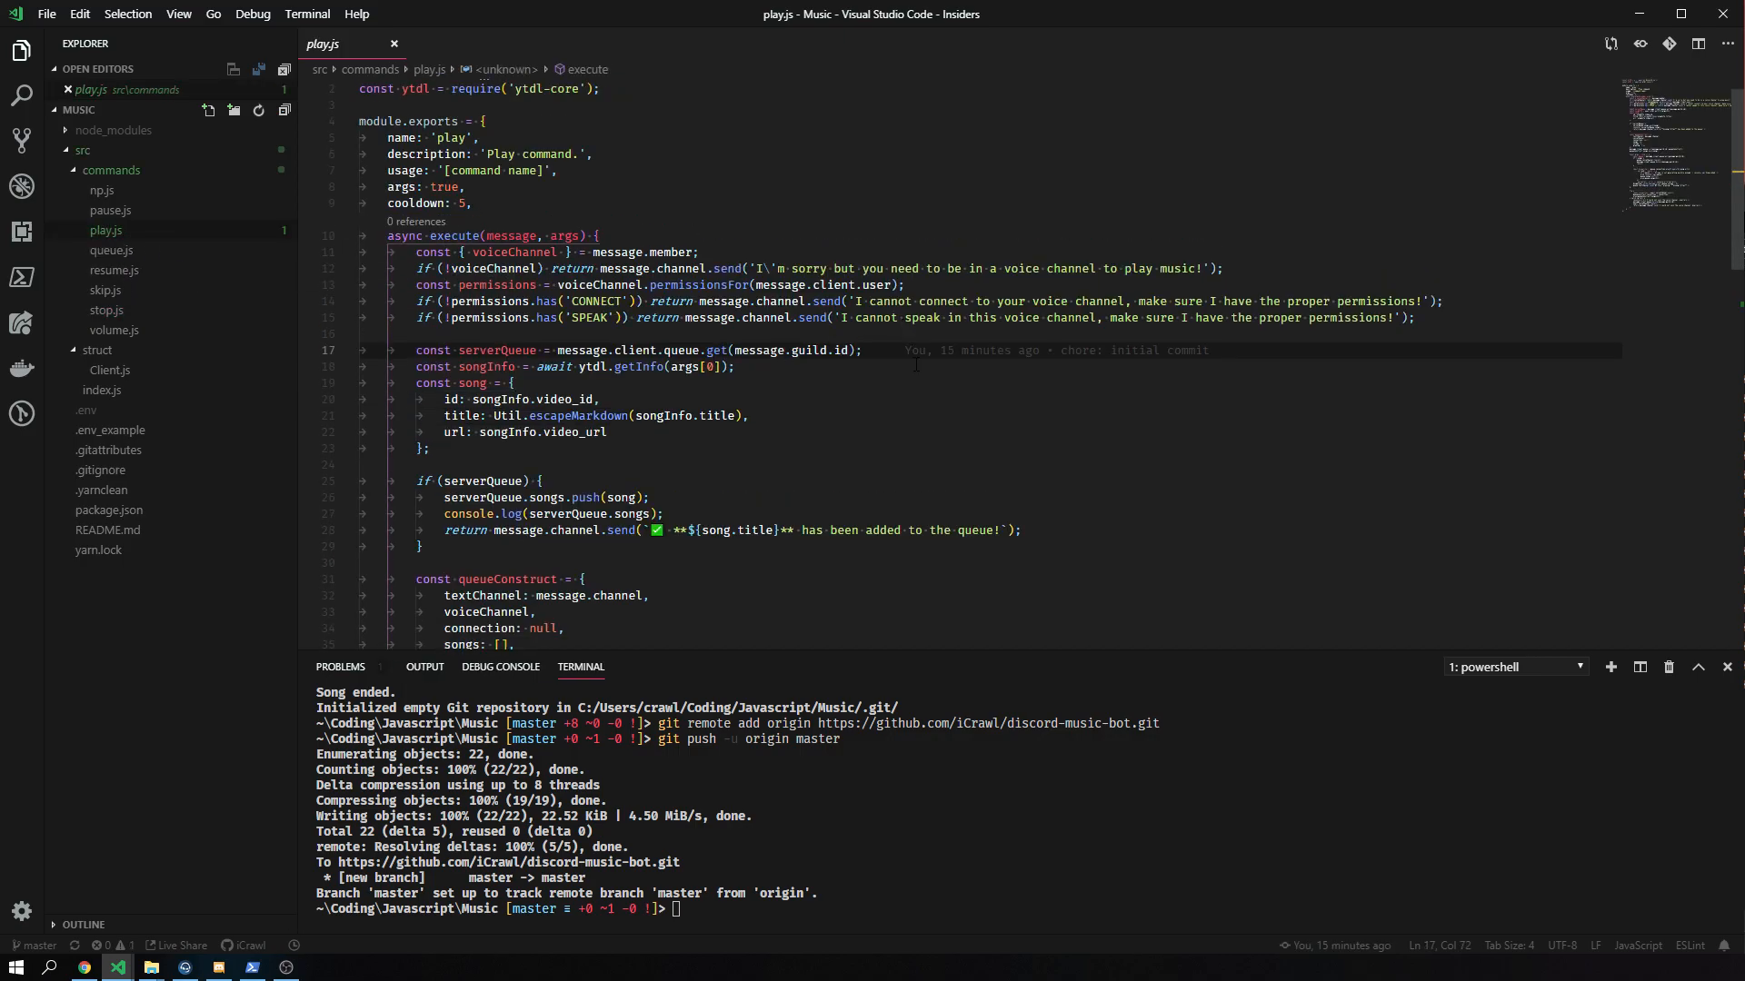
scroll(down, 3)
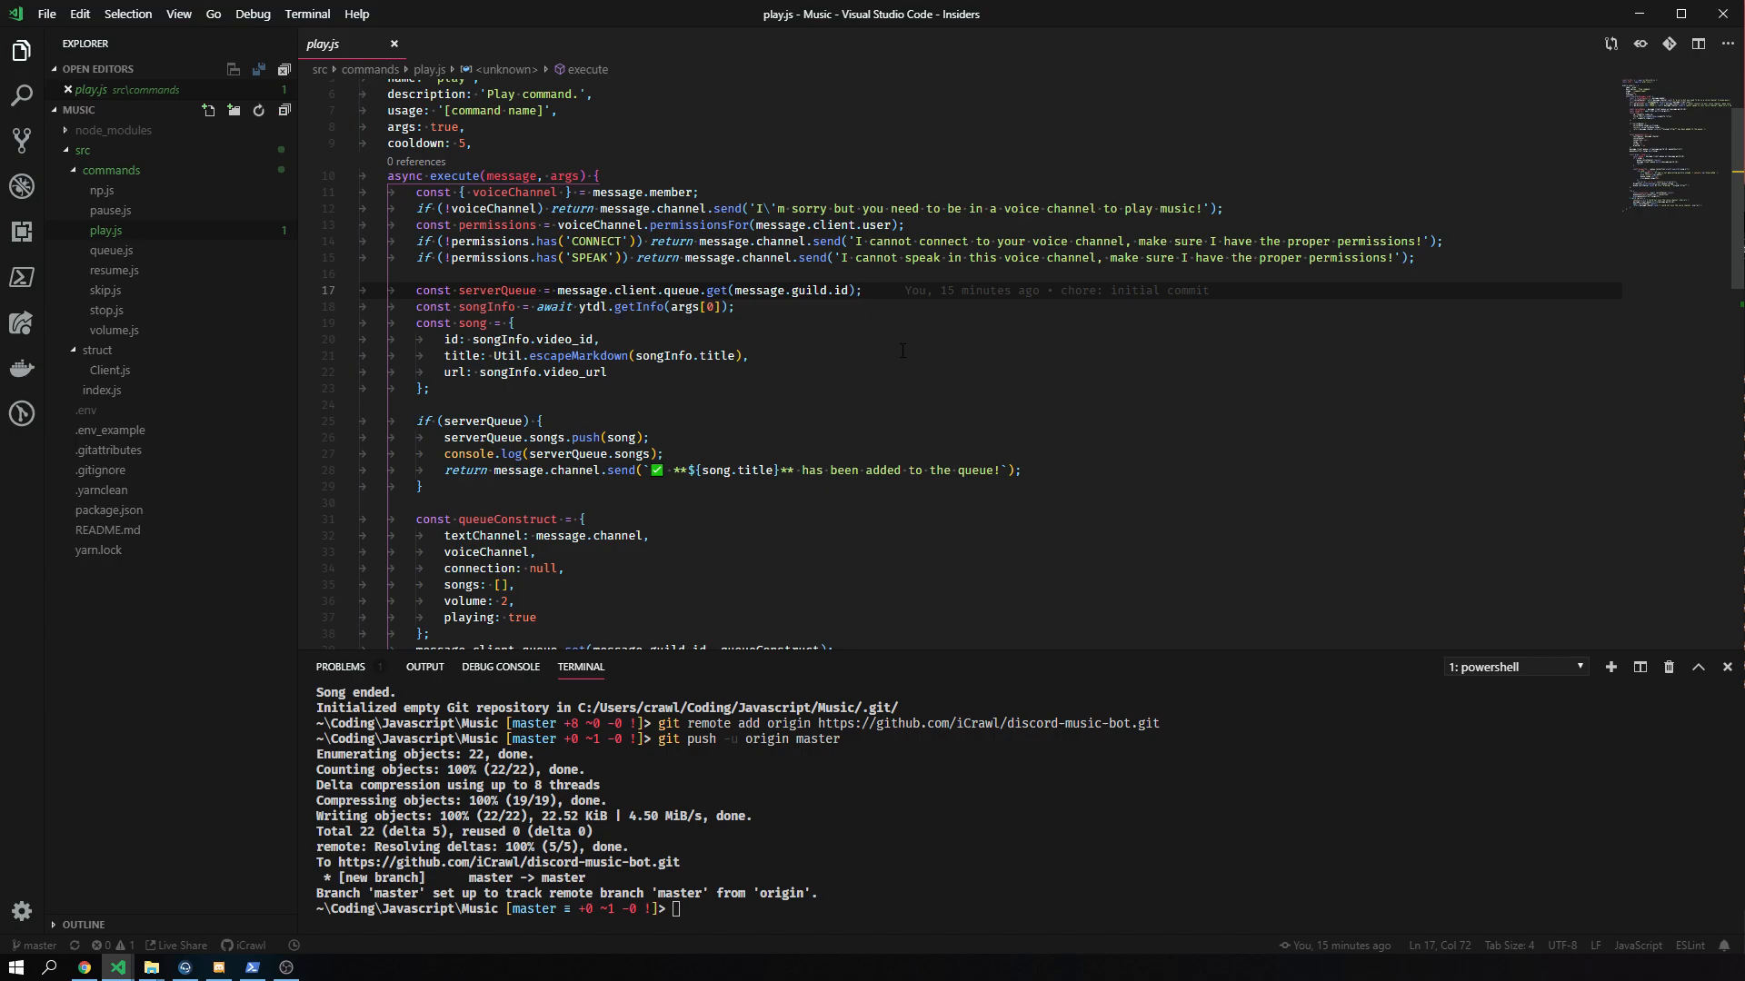
scroll(down, 3)
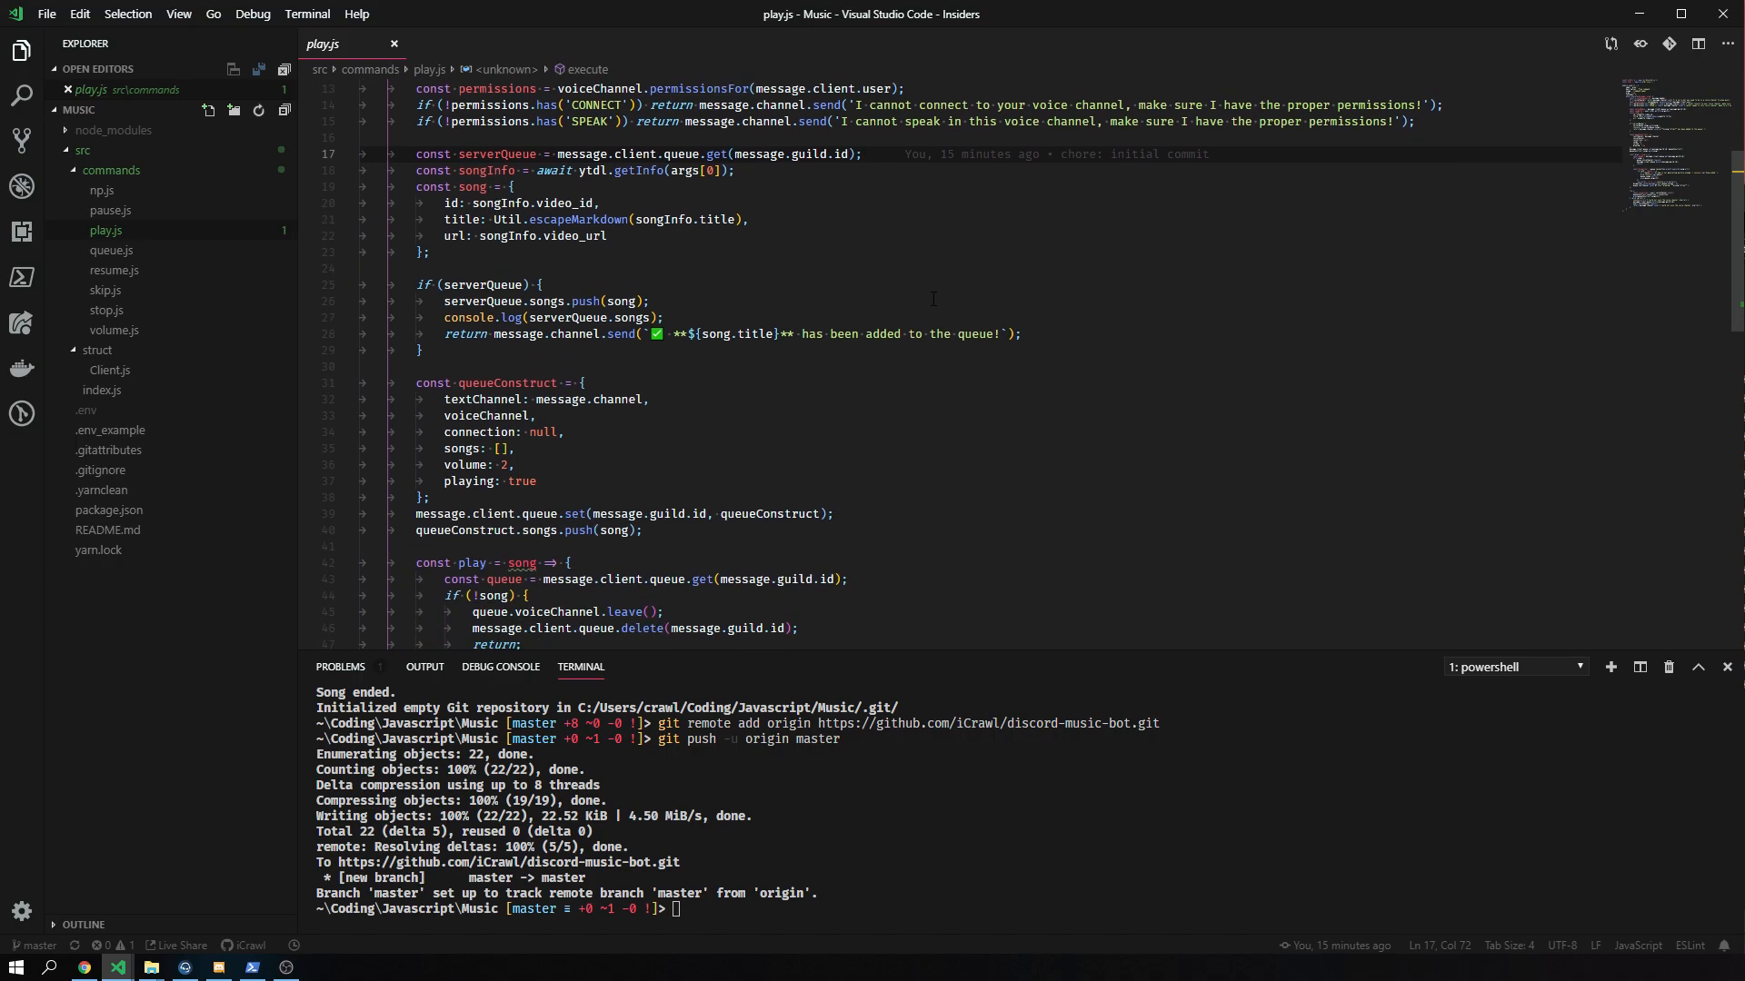